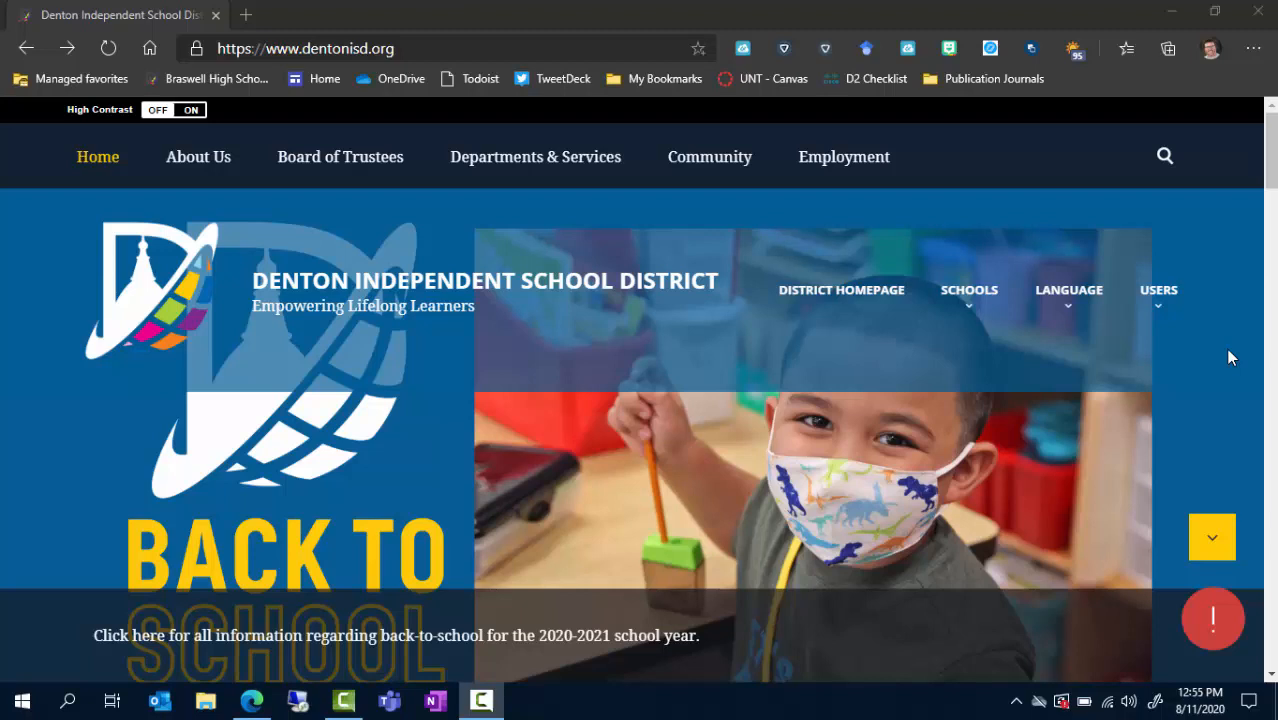
Scroll the home page down to the Parents, Students and Staff quick-link tiles
scroll(down, 3)
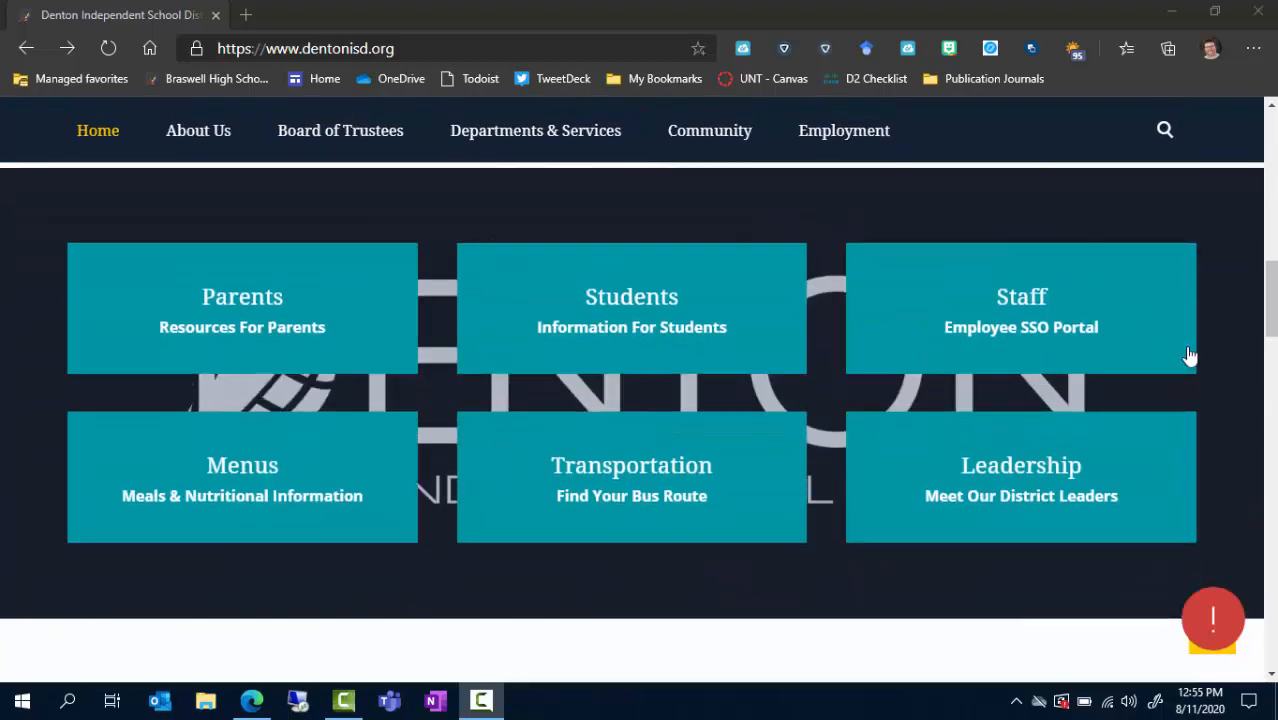
mouse_move(632, 308)
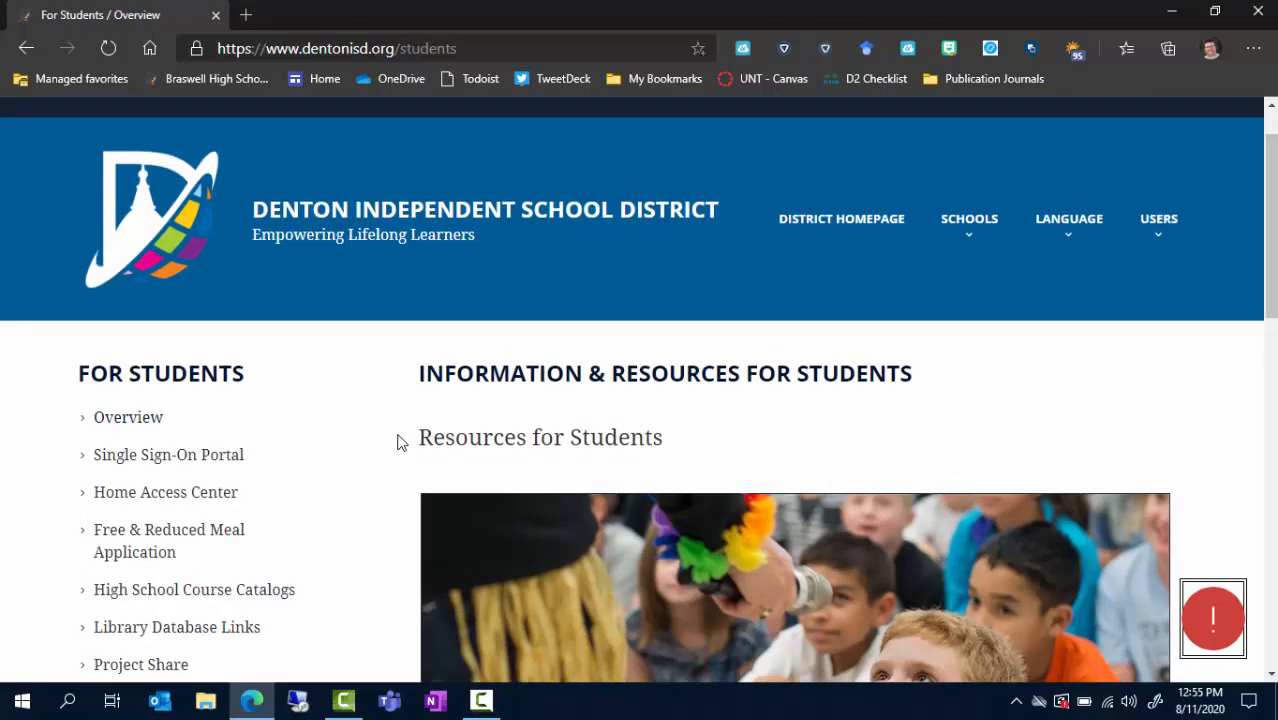
Follow the Single Sign-On Portal link from the For Students sidebar to the Denton SSO login
scroll(down, 3)
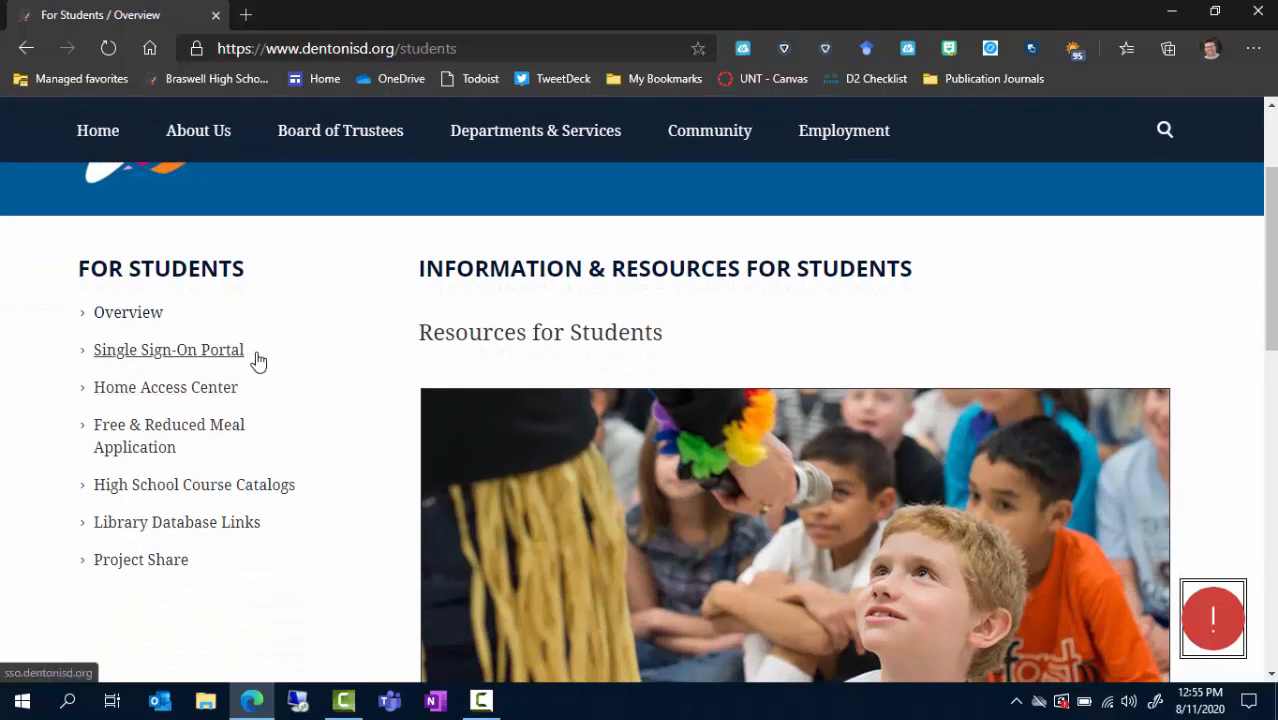
mouse_move(220, 356)
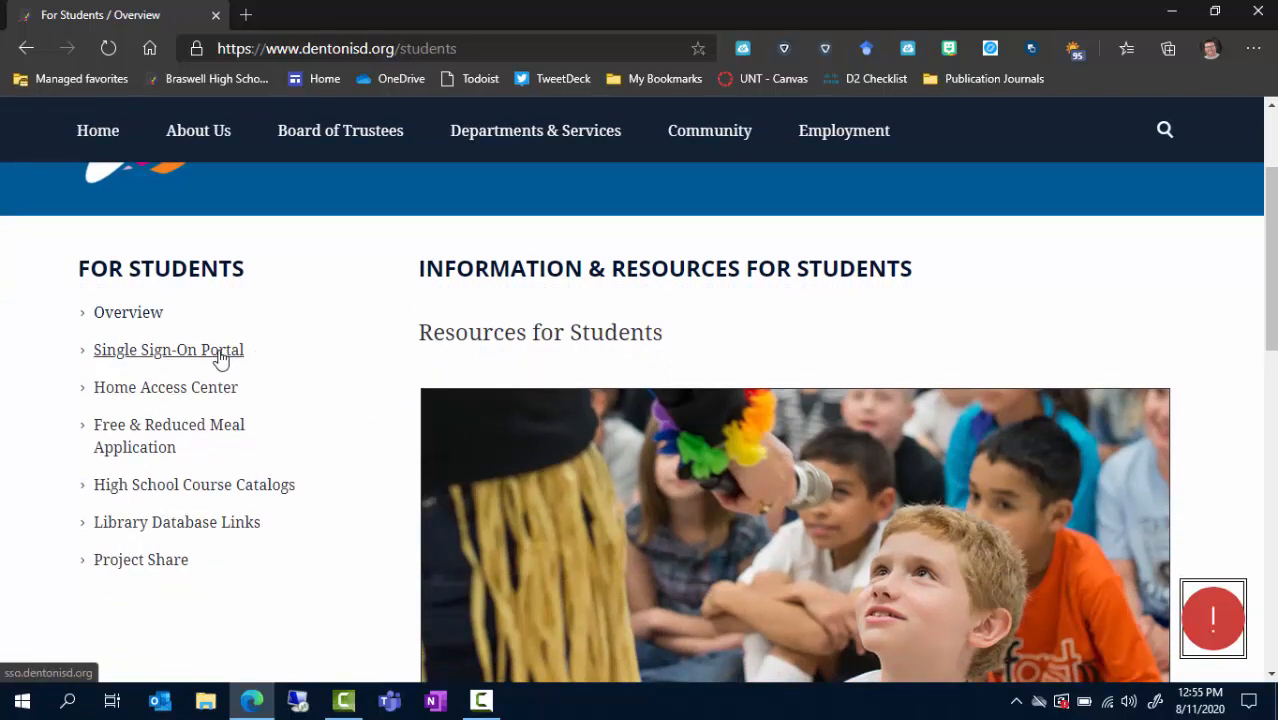
click(168, 348)
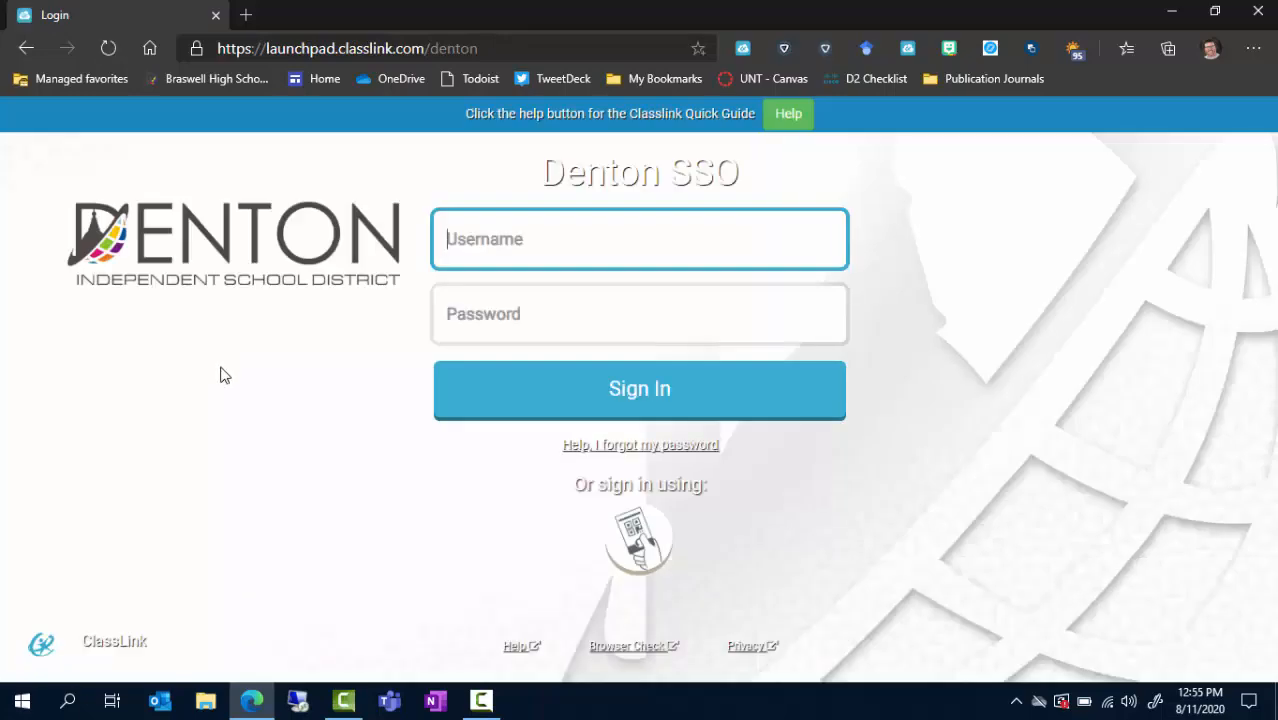
mouse_move(230, 368)
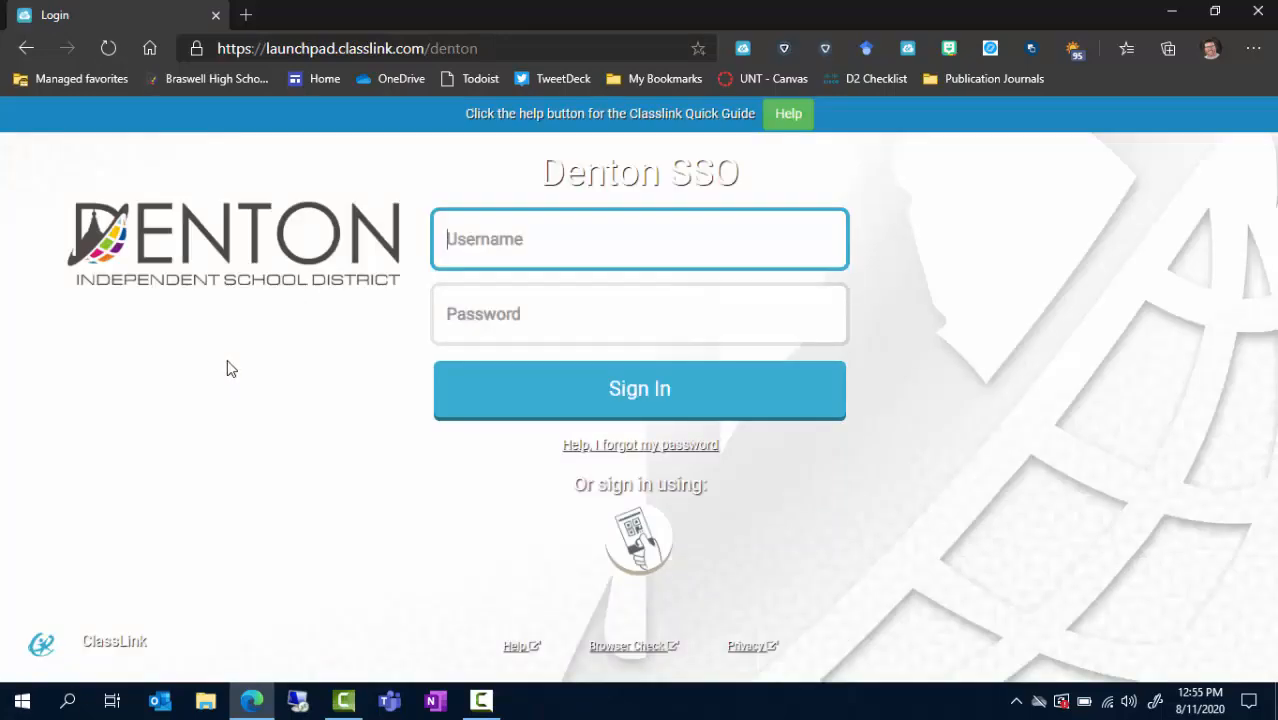
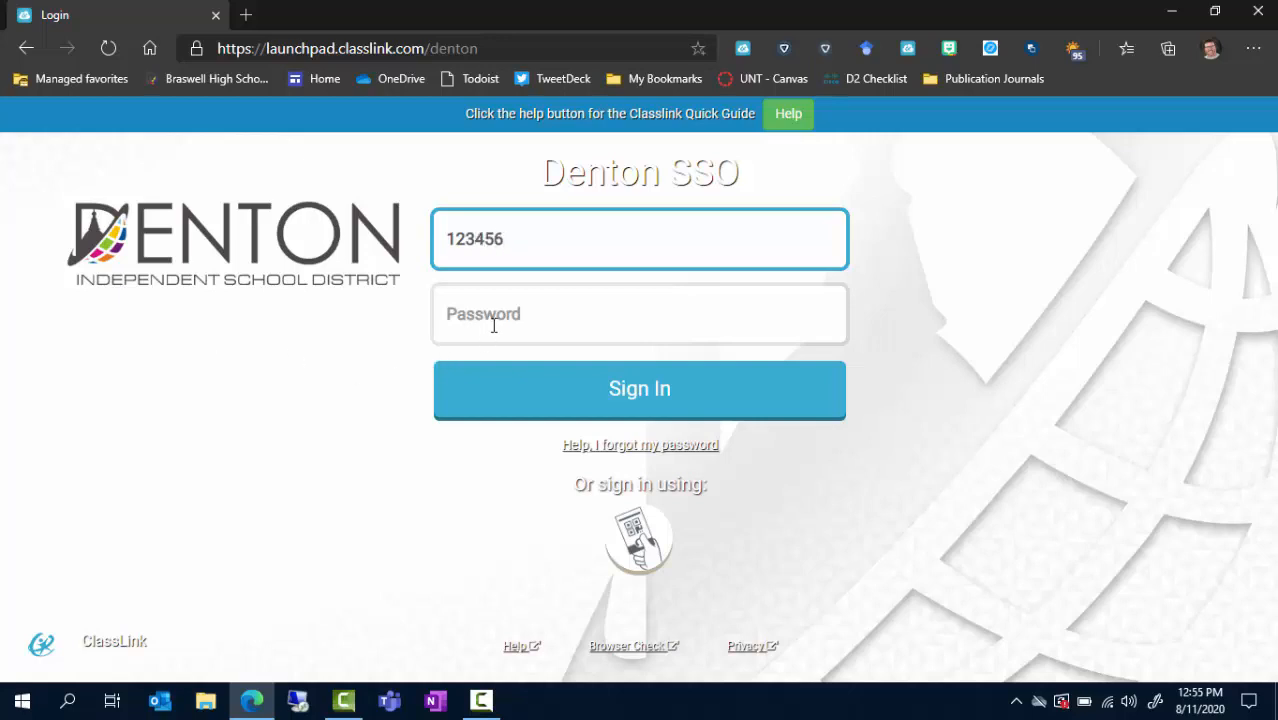
Enter the student username and password to sign in to the Denton ISD My Apps dashboard
click(640, 388)
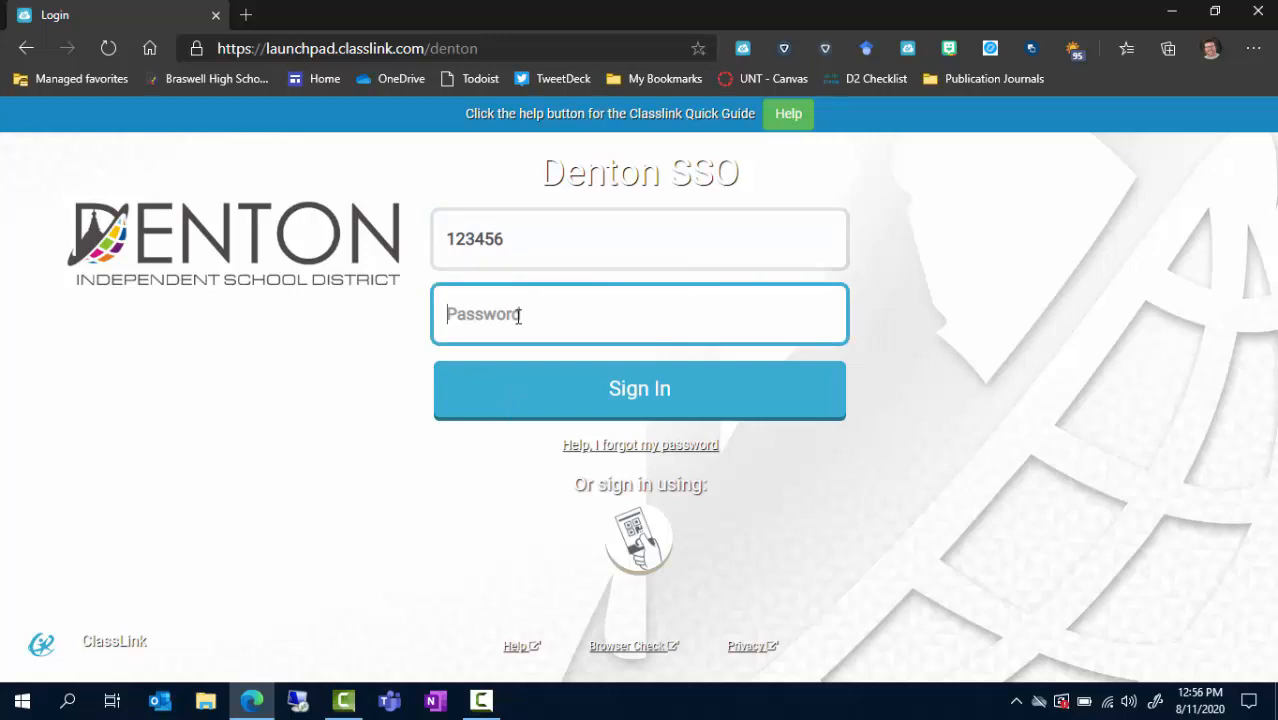
text(••••••••••••)
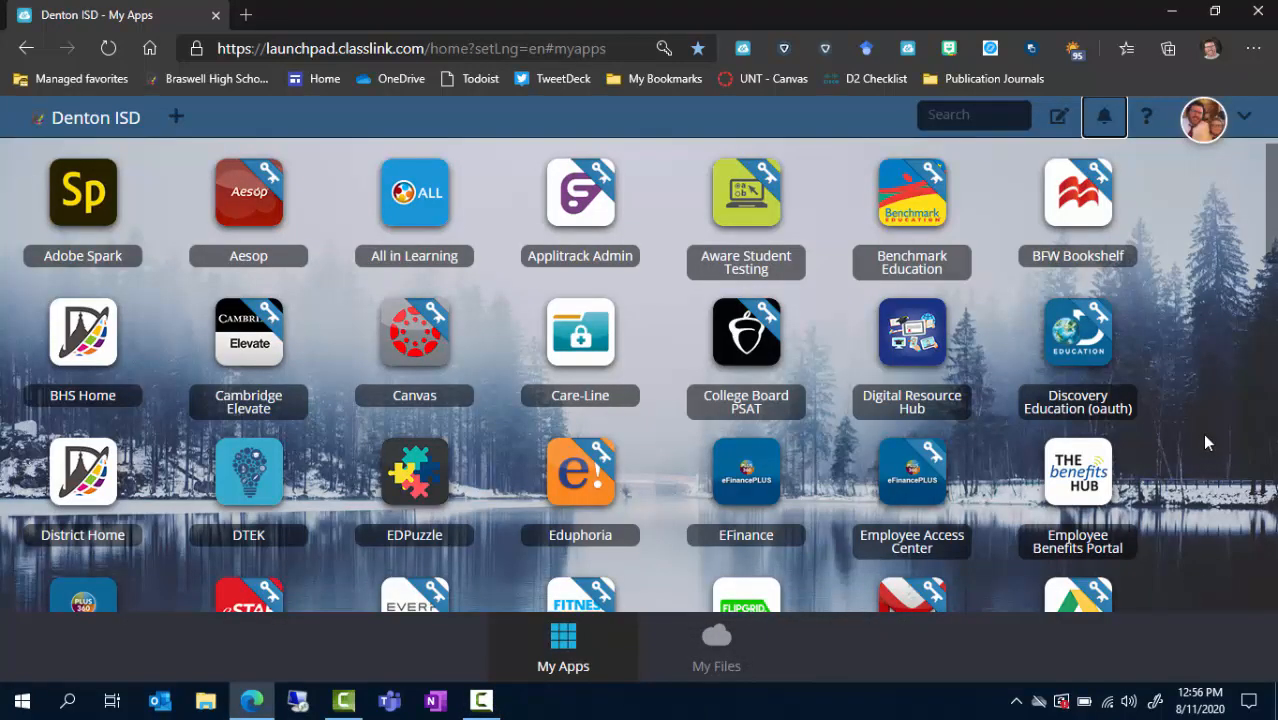
mouse_move(1200, 442)
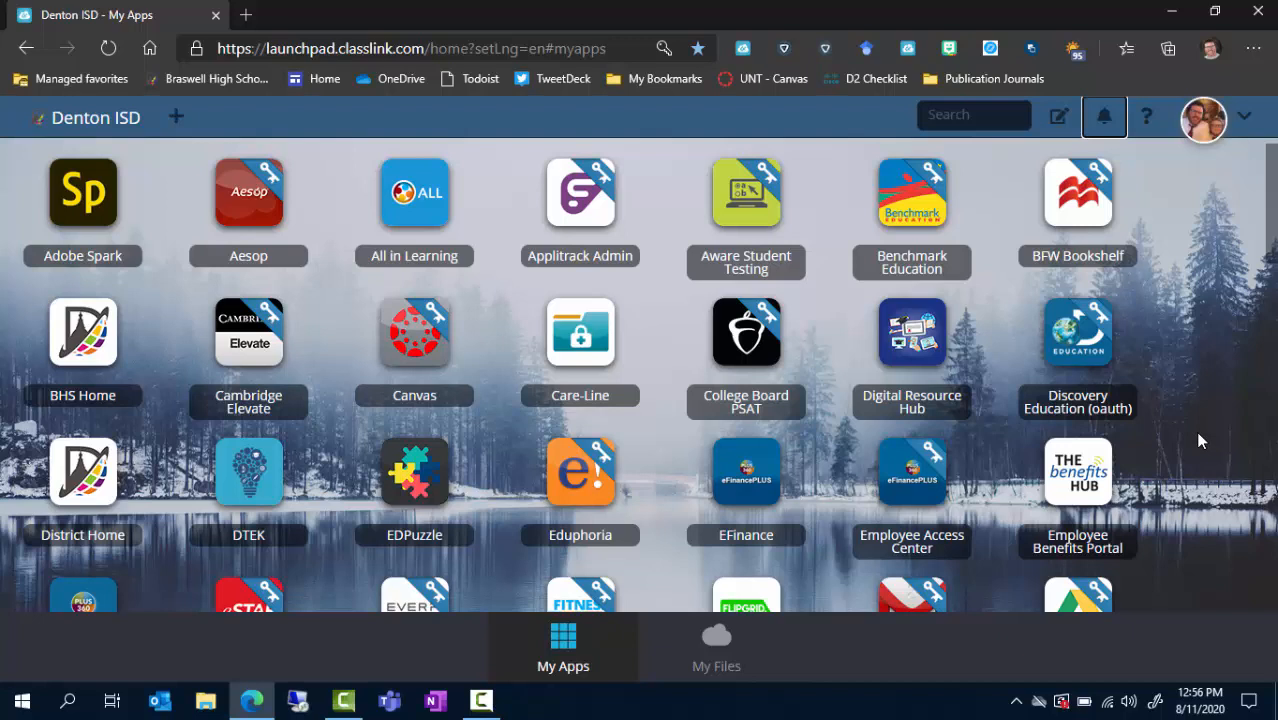
mouse_move(1210, 444)
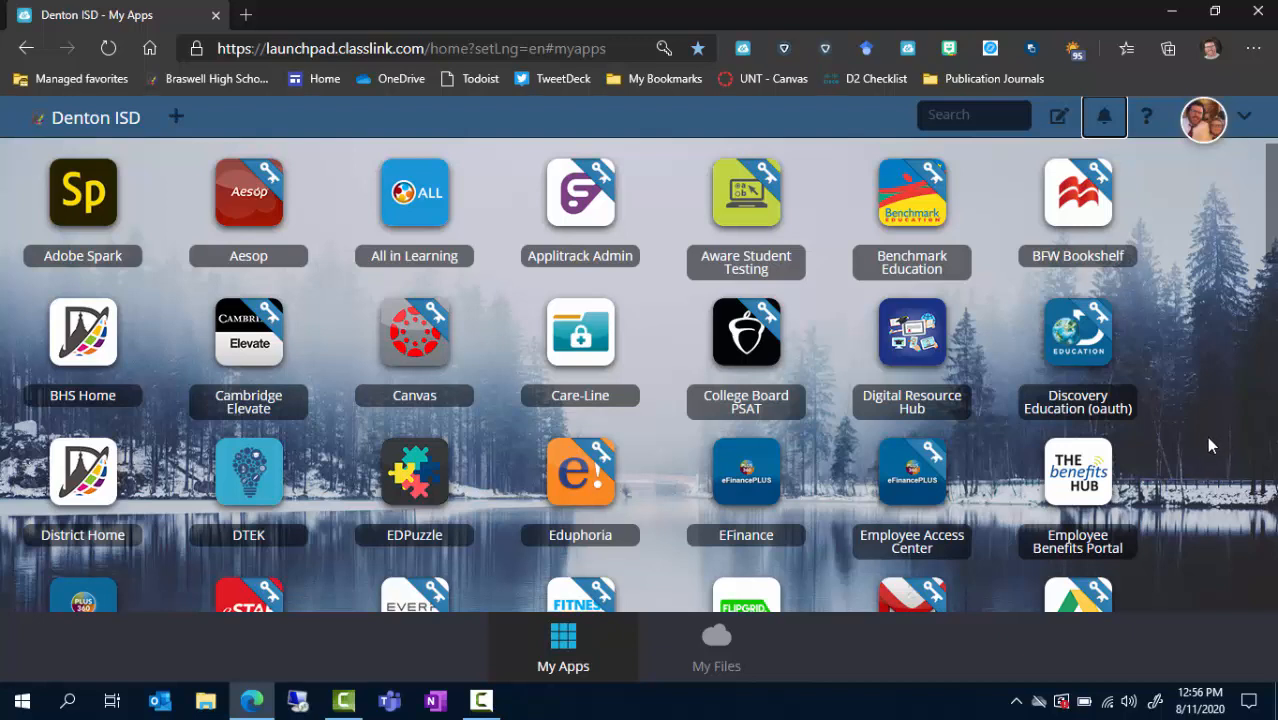
mouse_move(1196, 480)
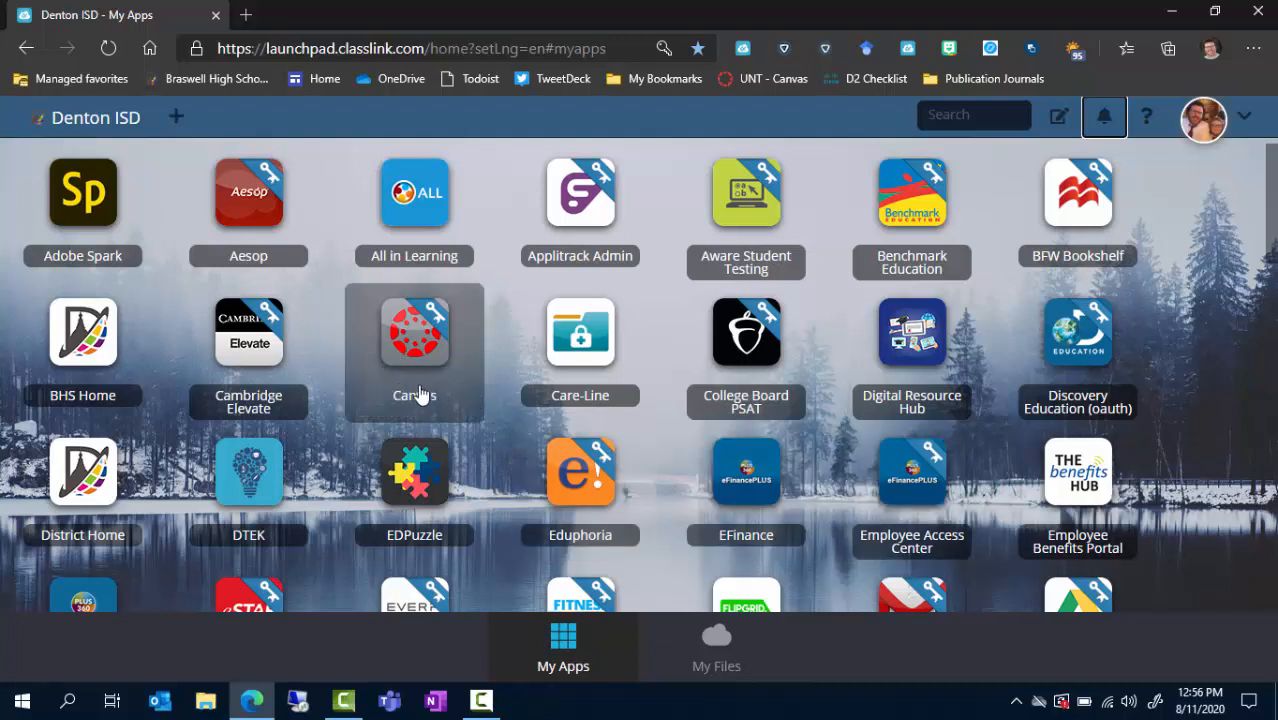
mouse_move(448, 332)
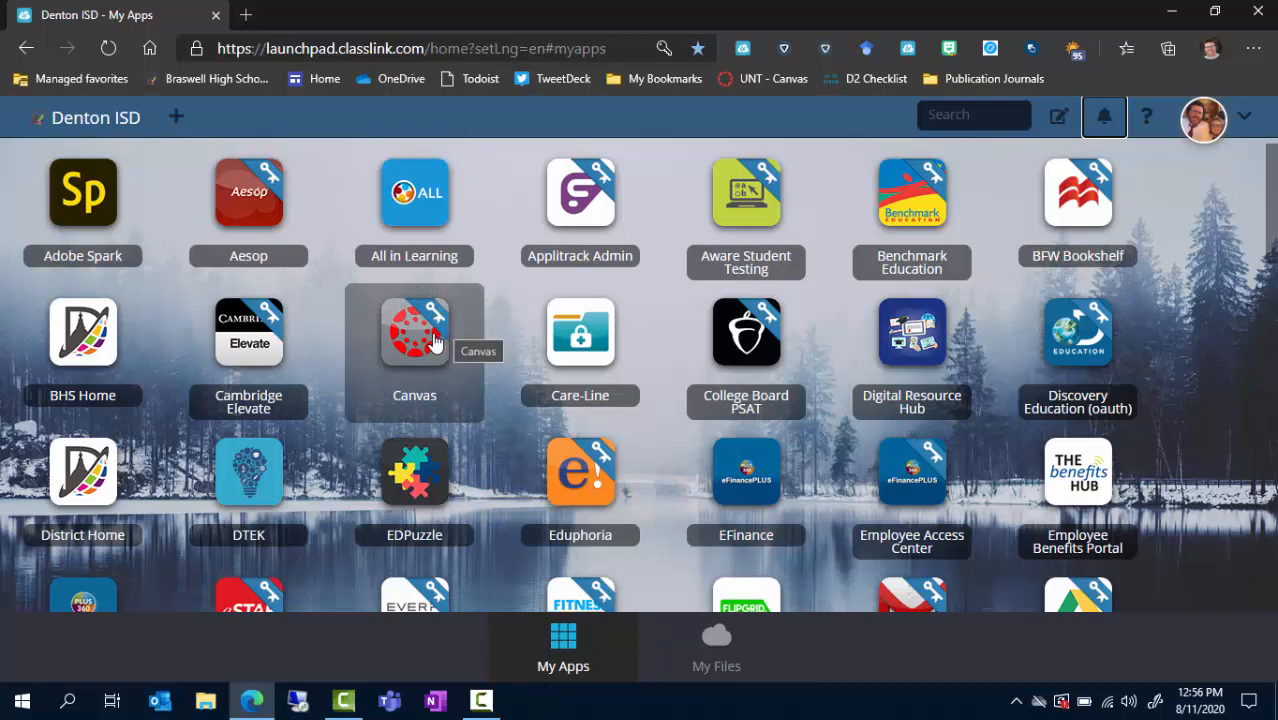
mouse_move(424, 346)
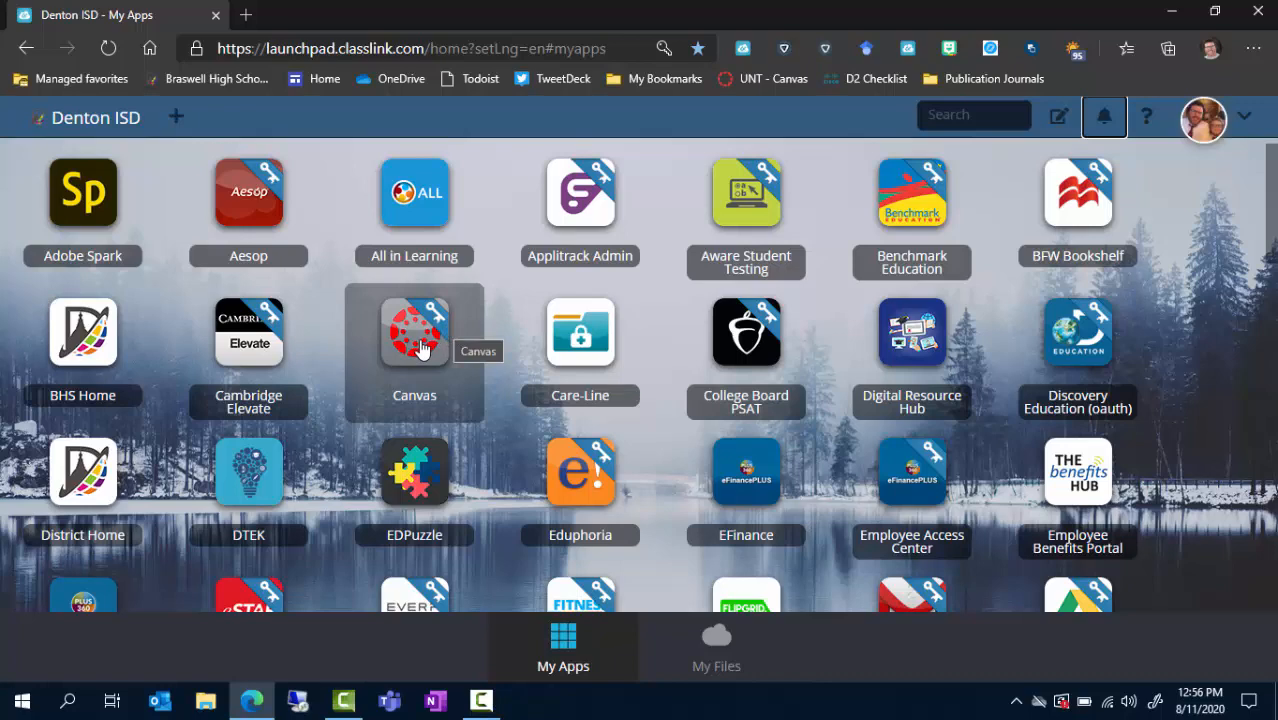
Launch Canvas from the My Apps tiles, reaching the dashboard with 11 published courses
click(414, 332)
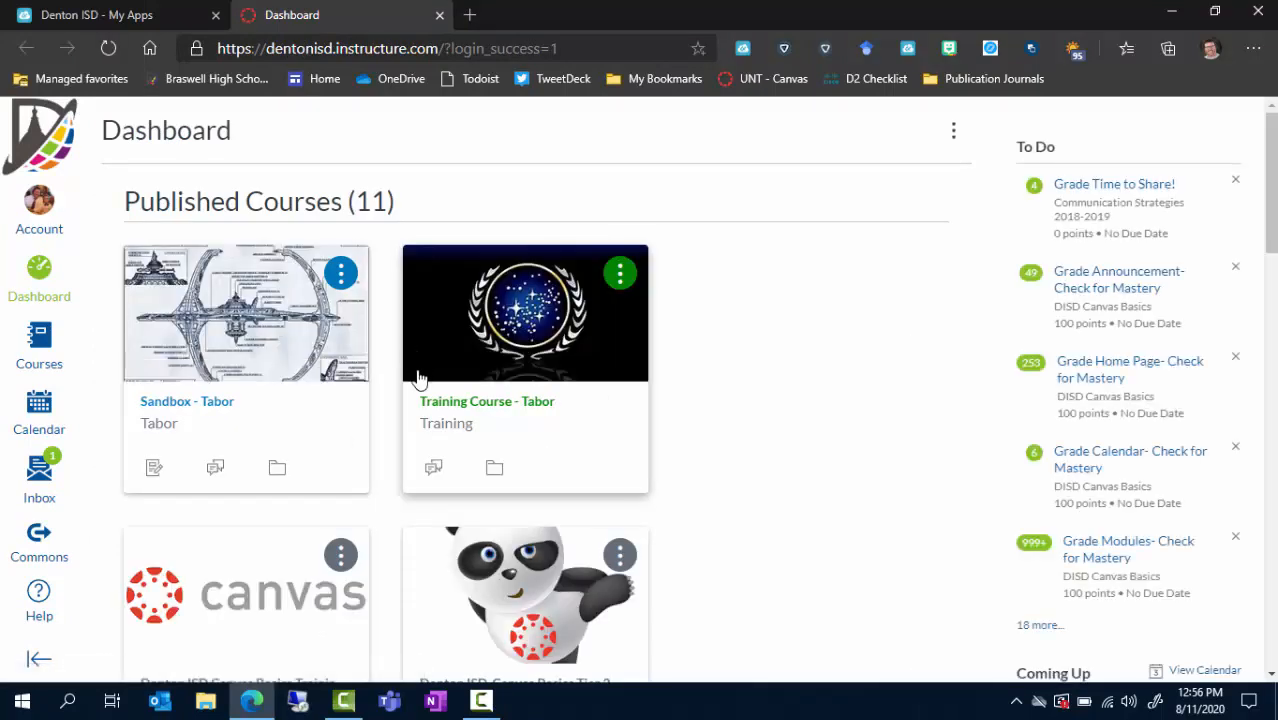
click(480, 700)
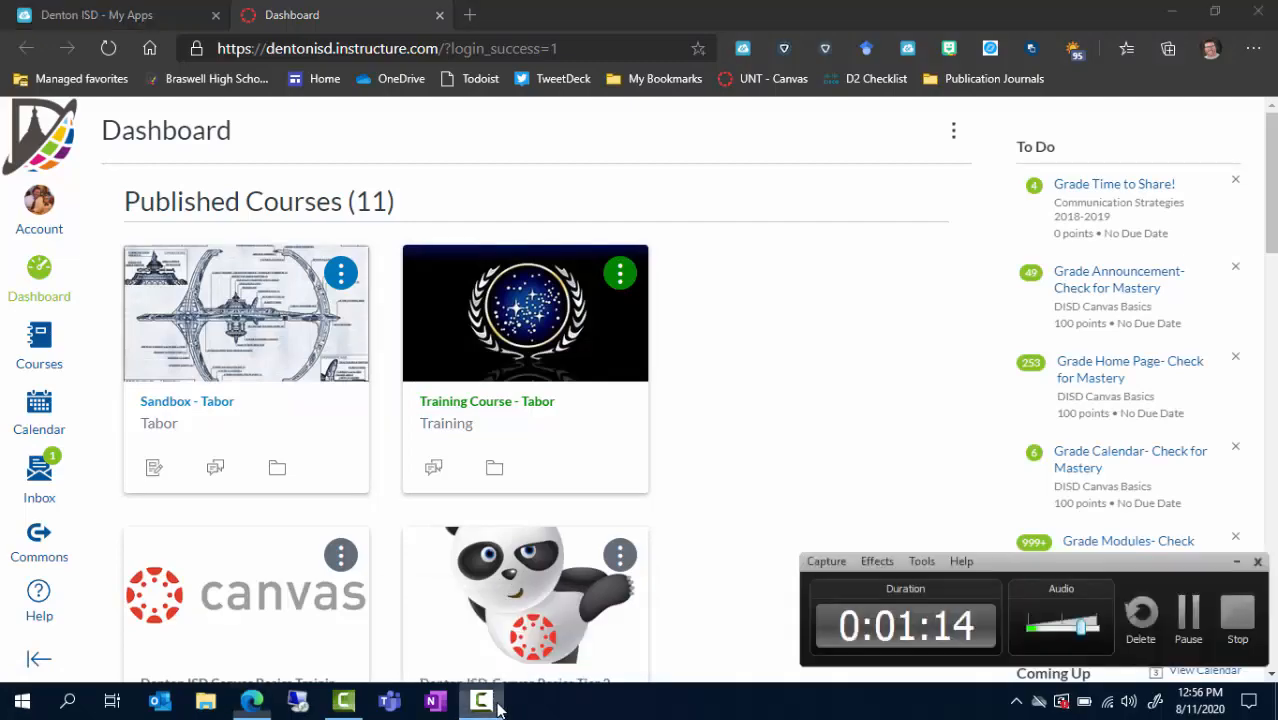